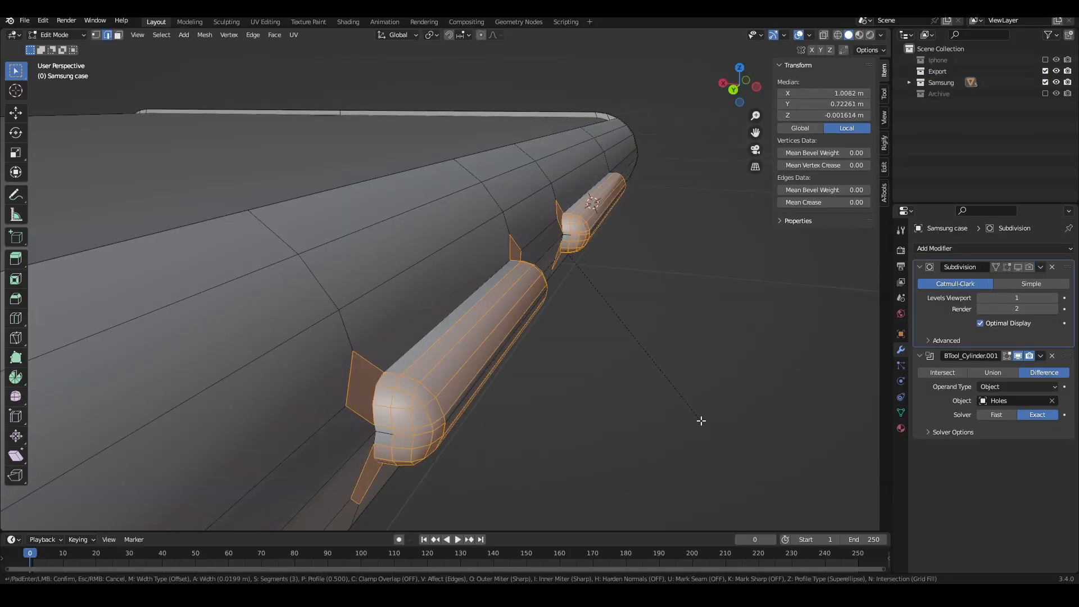
Switch to the Animation workspace before applying the Case Voronoi.004 material
{"action": "left_click", "coordinate": [389, 22]}
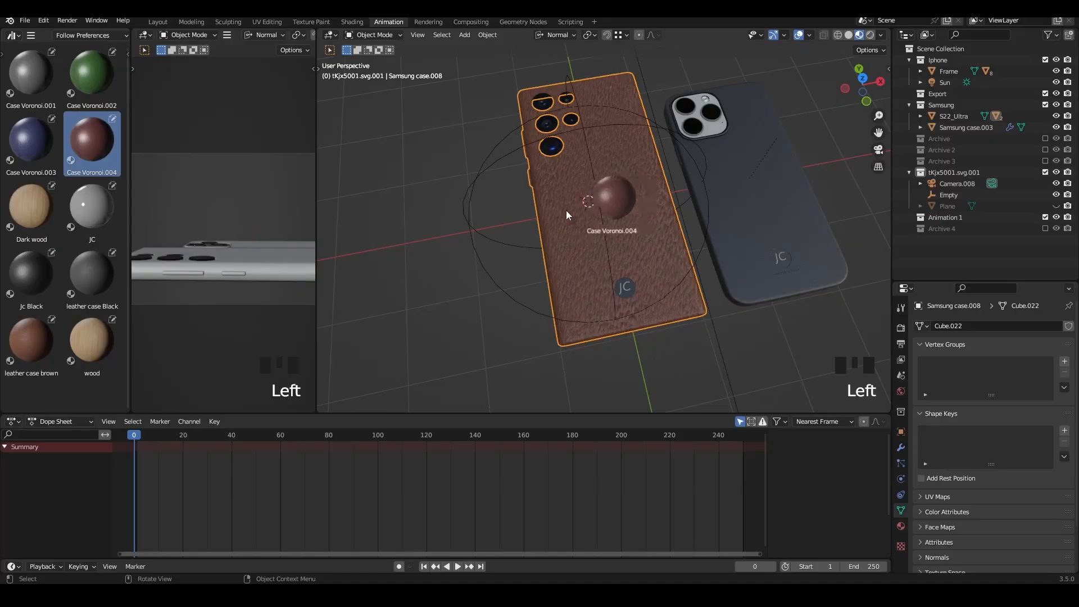